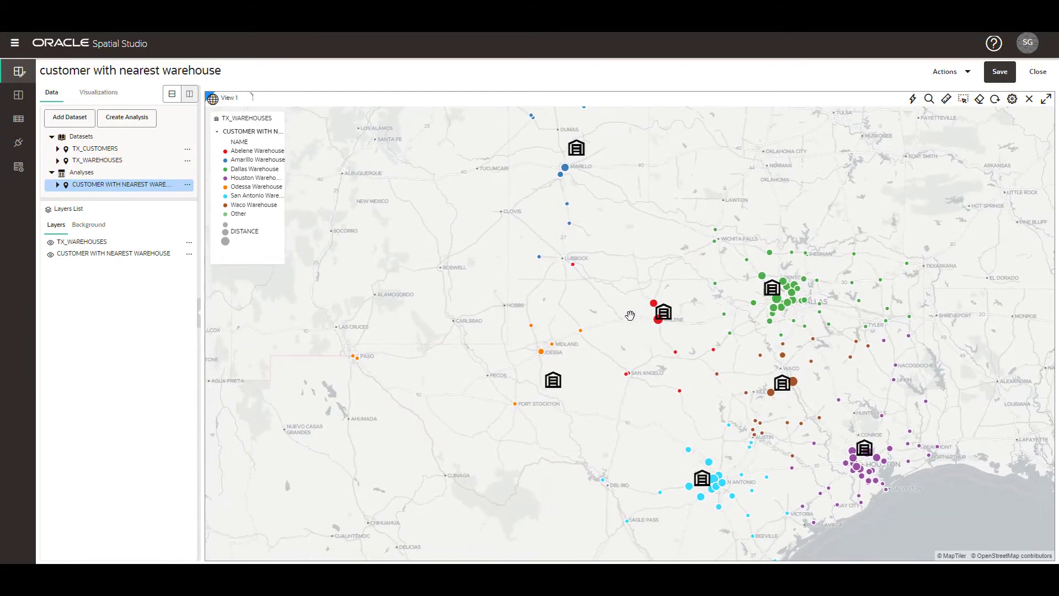
Pan the Texas map to centre the warehouses and nearby customers in view.
left_click_drag(630, 316, 578, 409)
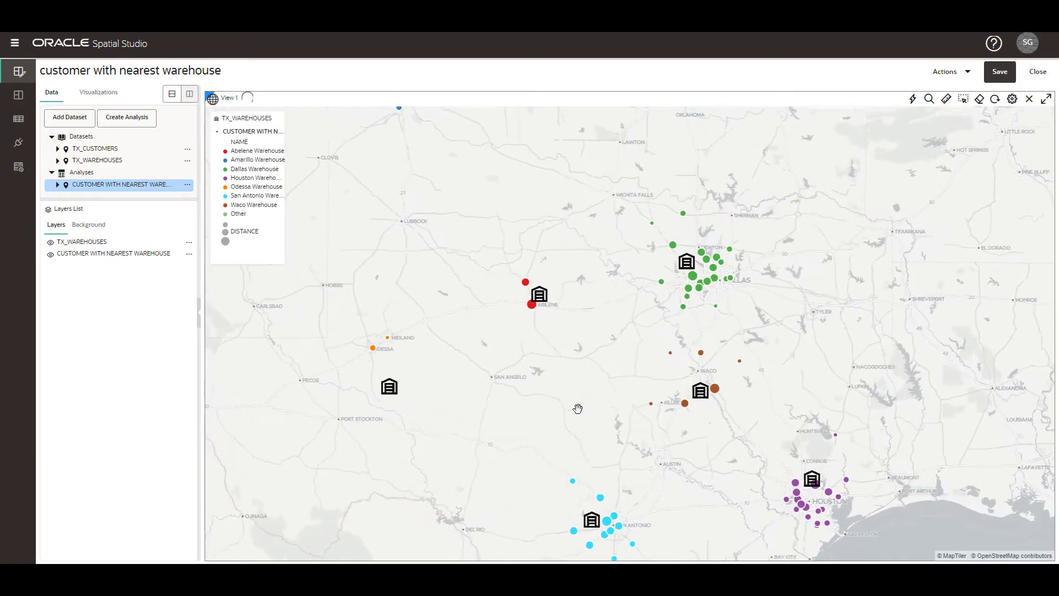